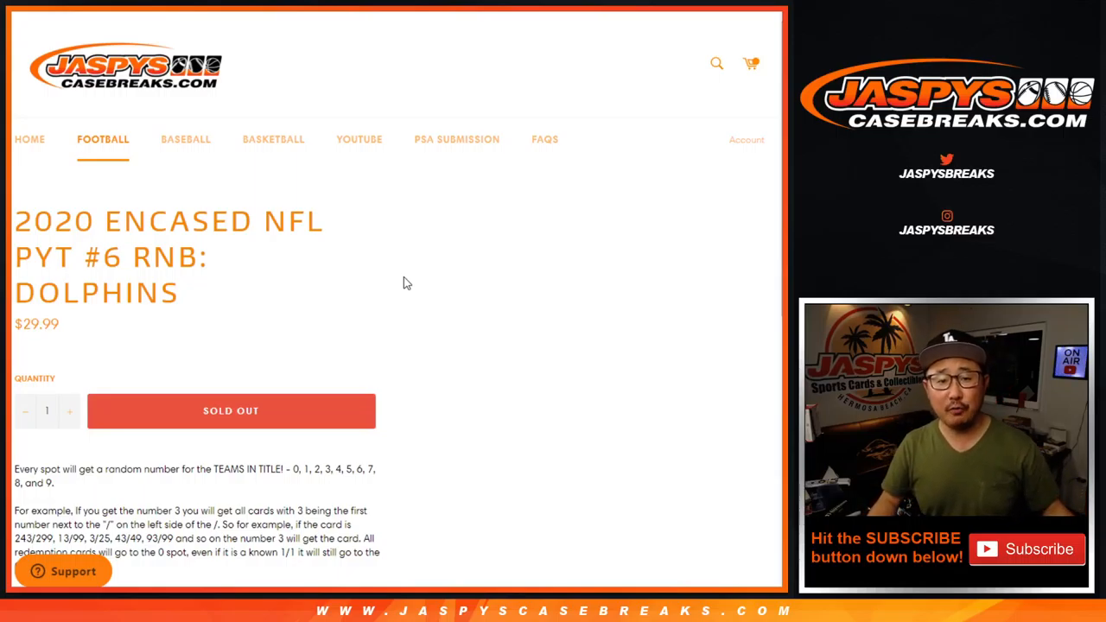
- Shuffle the ten buyer names three times in RANDOM.ORG and paste the result into the sheet
double_click(114, 293)
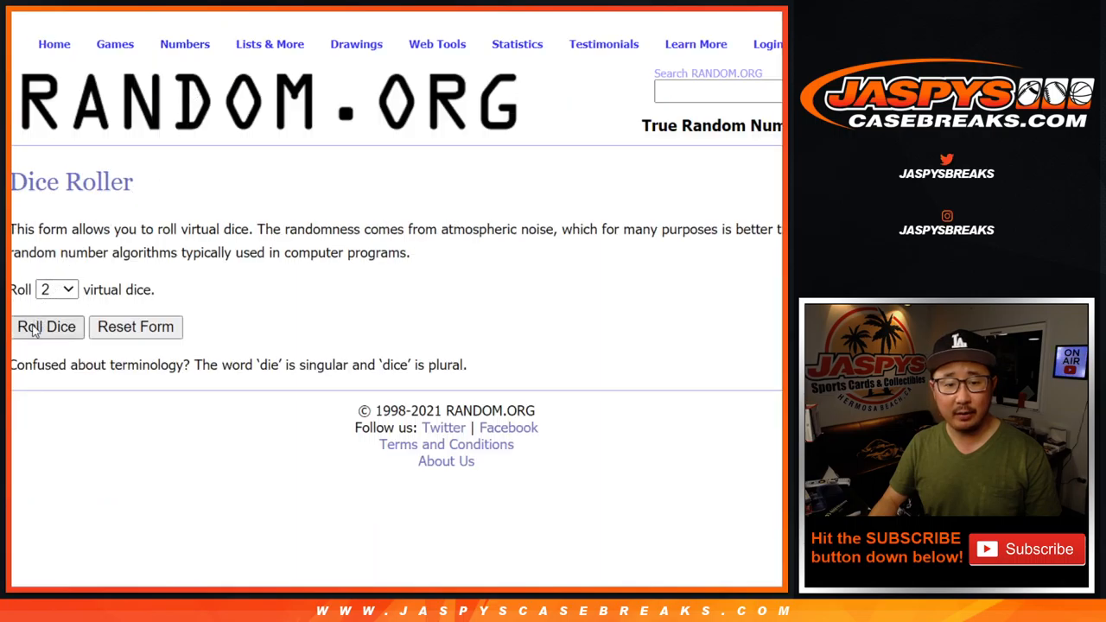
left_click(47, 327)
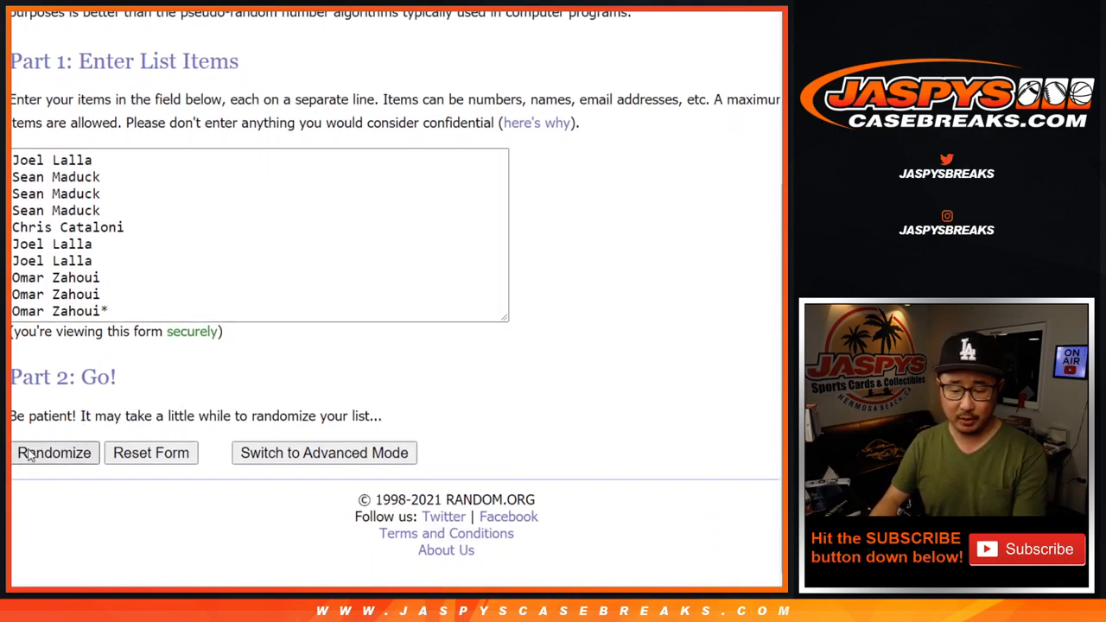
left_click(54, 453)
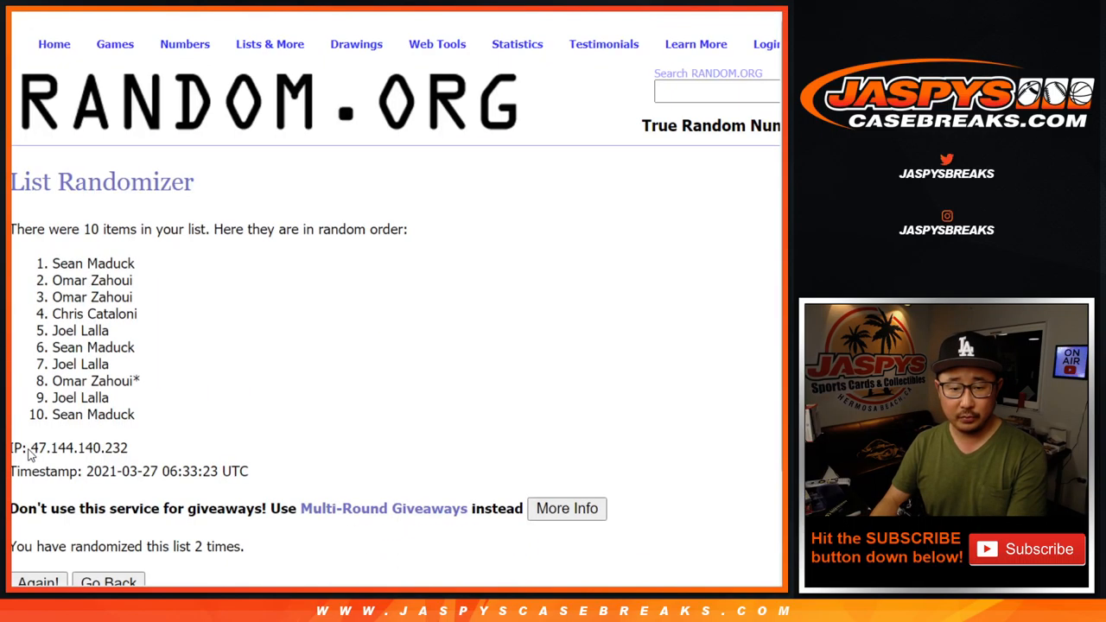
left_click(38, 582)
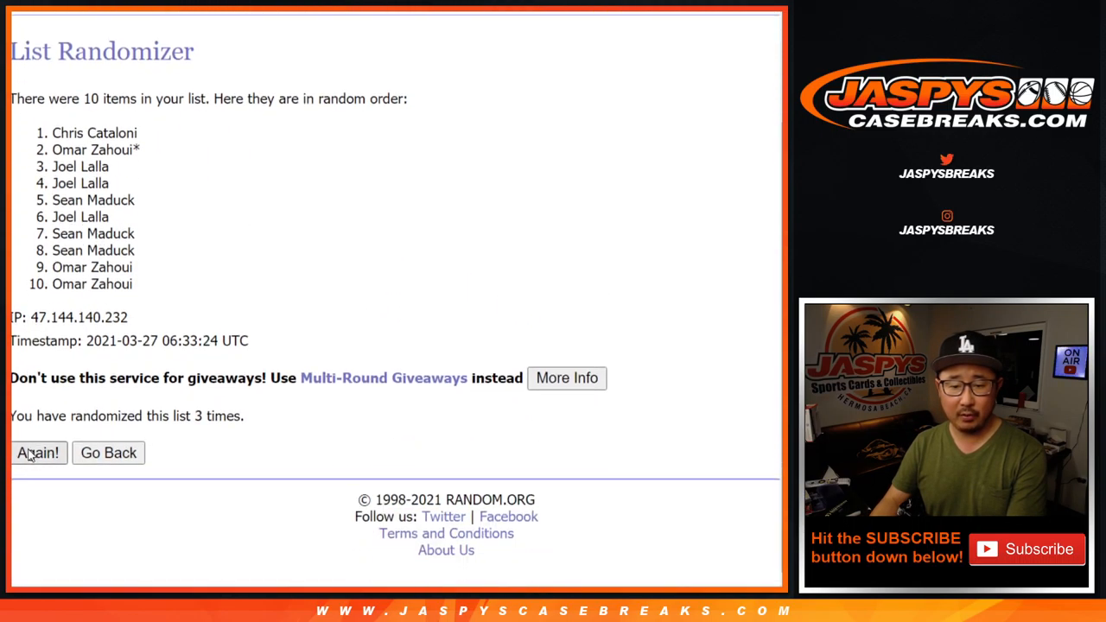
left_click(38, 452)
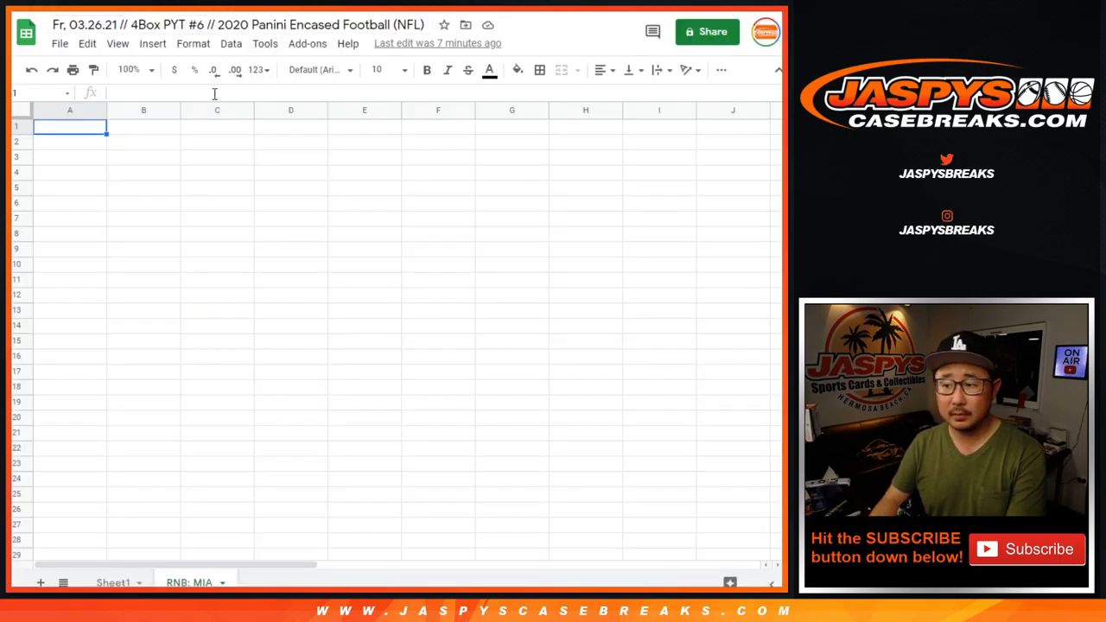
key("ctrl+v")
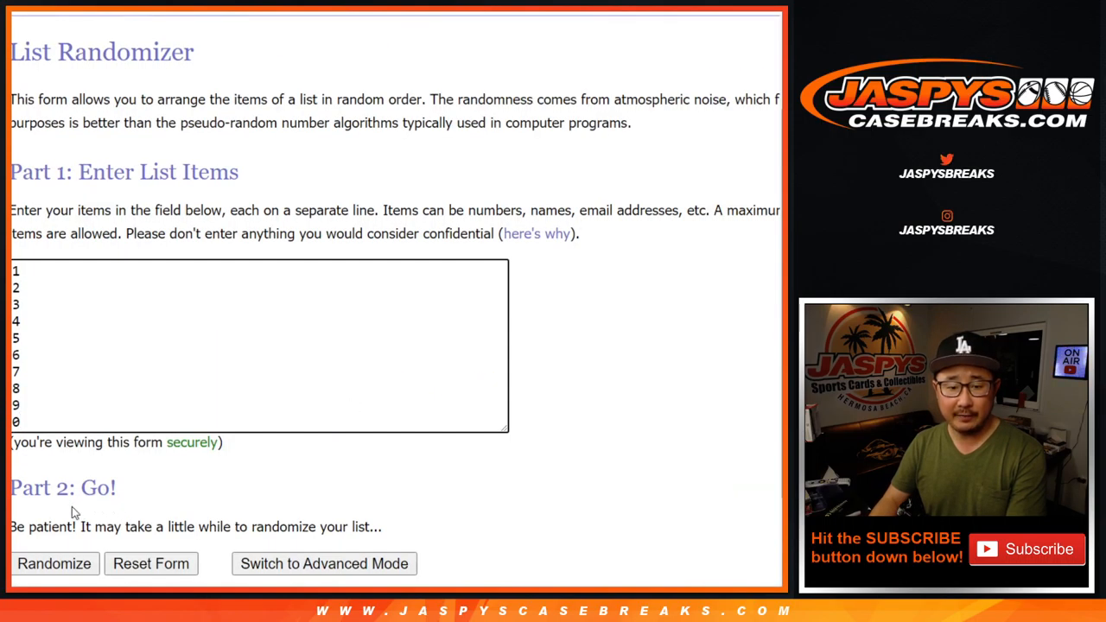
- Reshuffle digits 0–9 until they read 2, 4, 6, 3, 5, 0, 9, 8, 1, 7, then select them
left_click(53, 563)
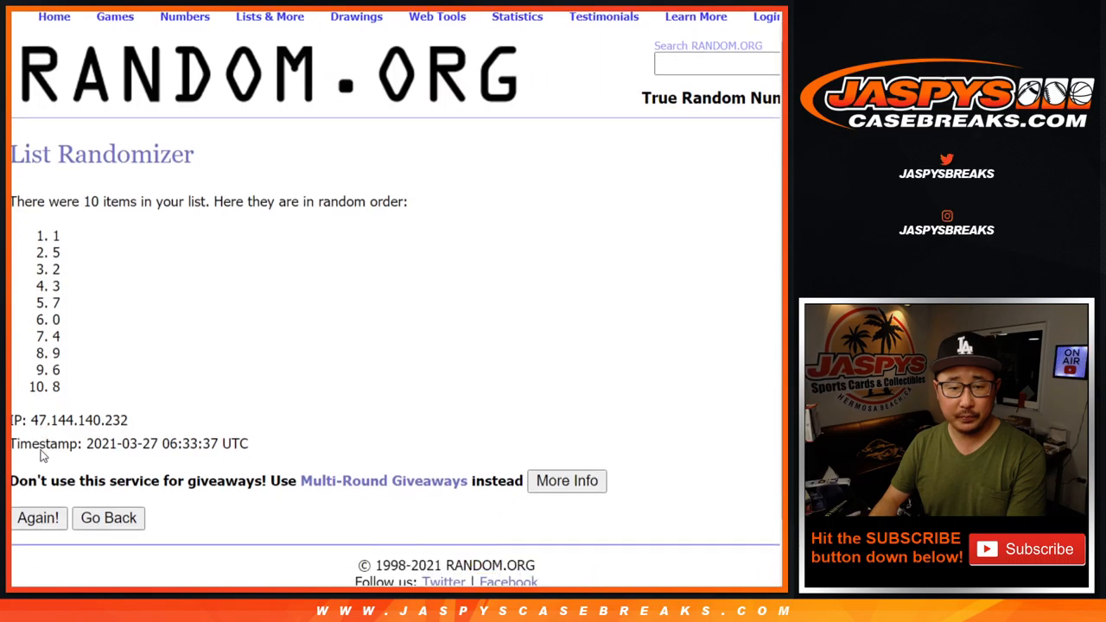
left_click(38, 518)
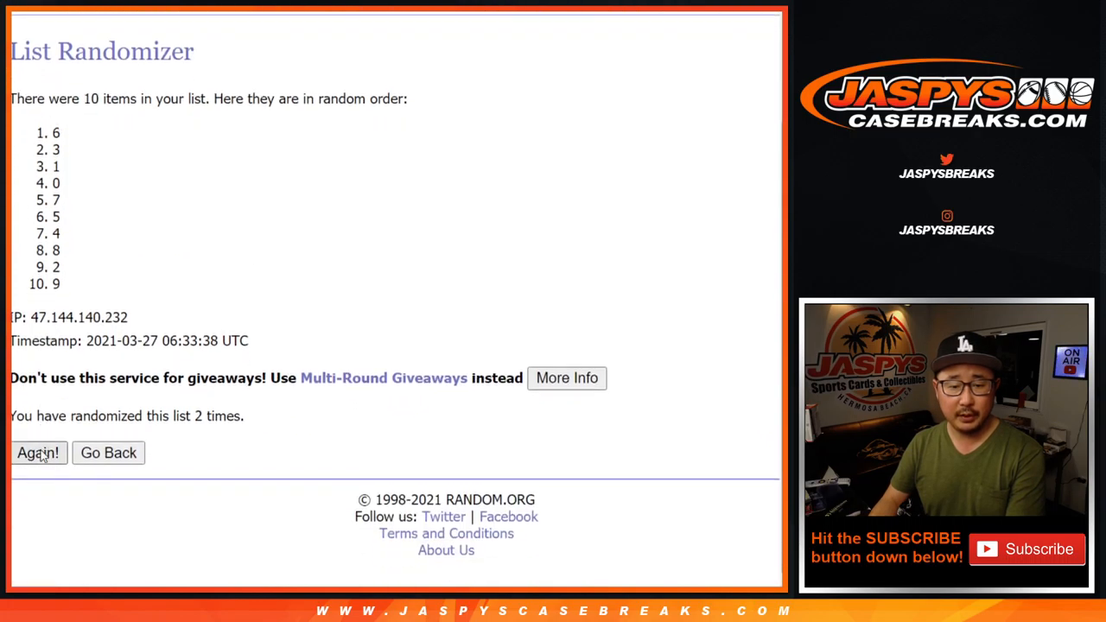
left_click(37, 453)
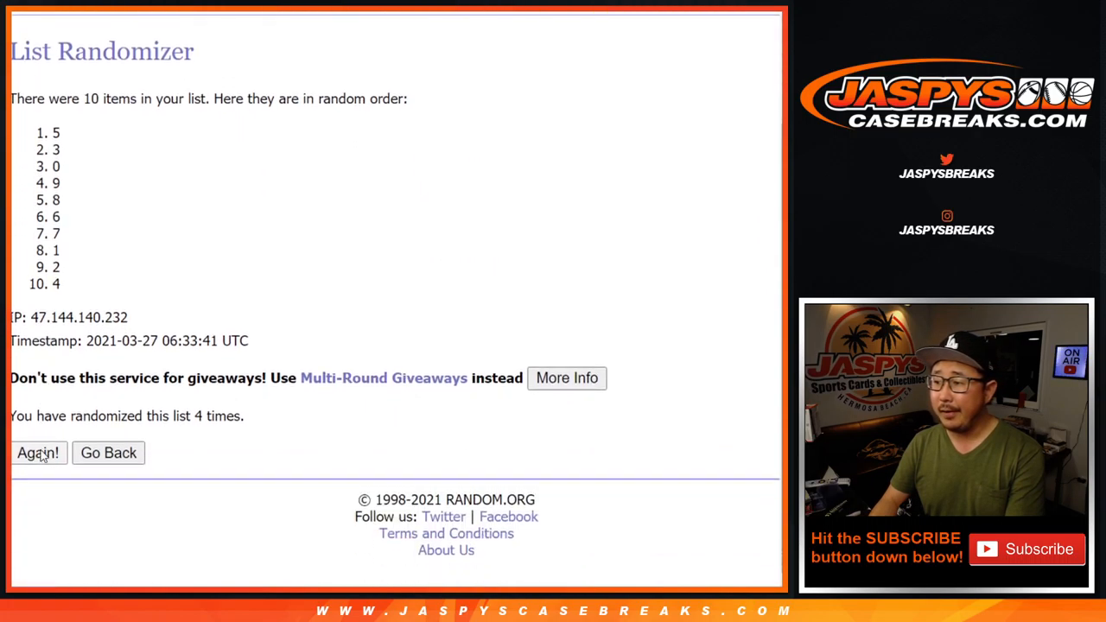
left_click(38, 453)
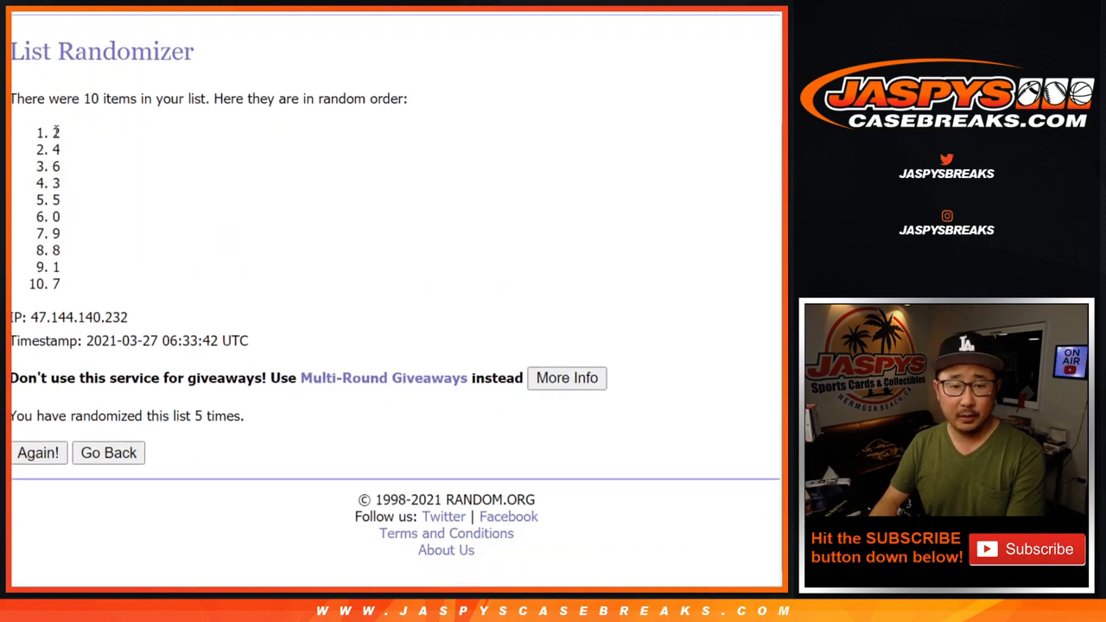
left_click_drag(55, 133, 56, 284)
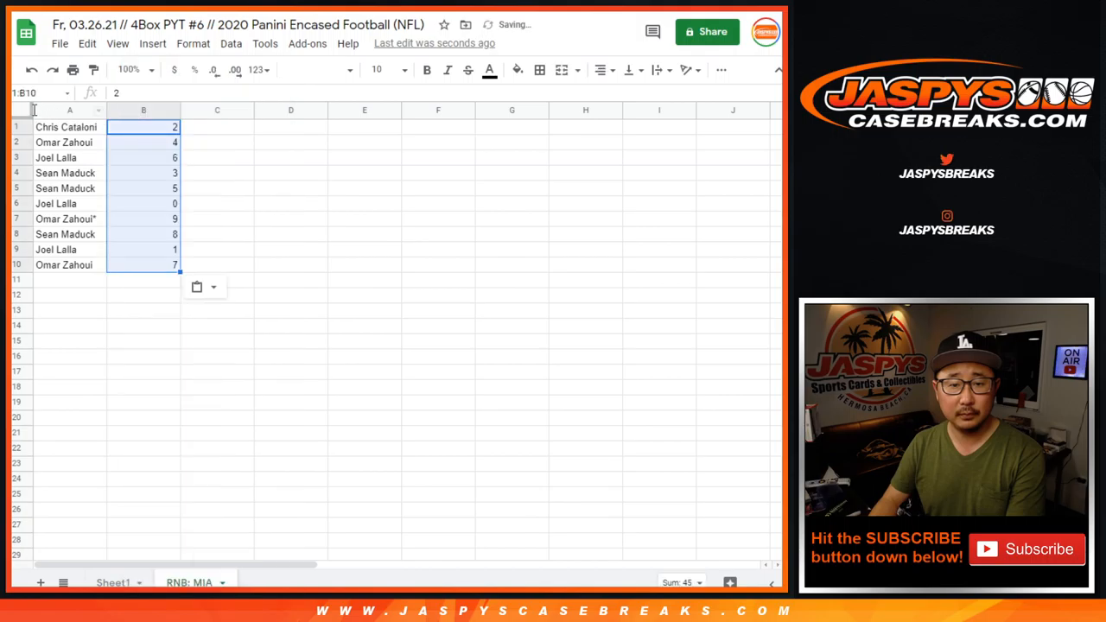
left_click(315, 70)
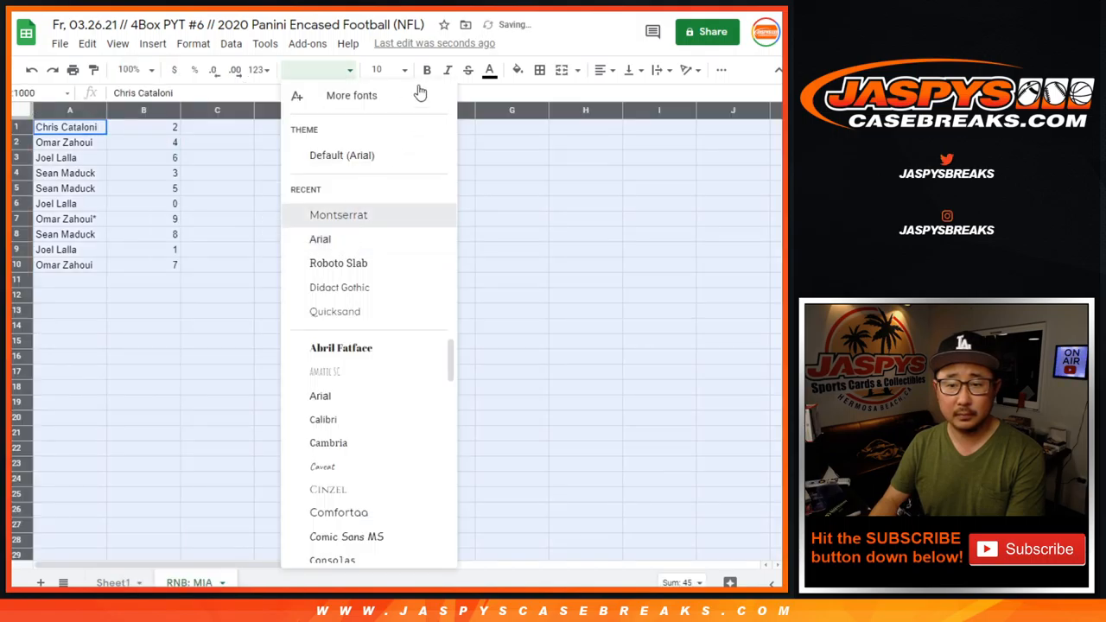
left_click(338, 215)
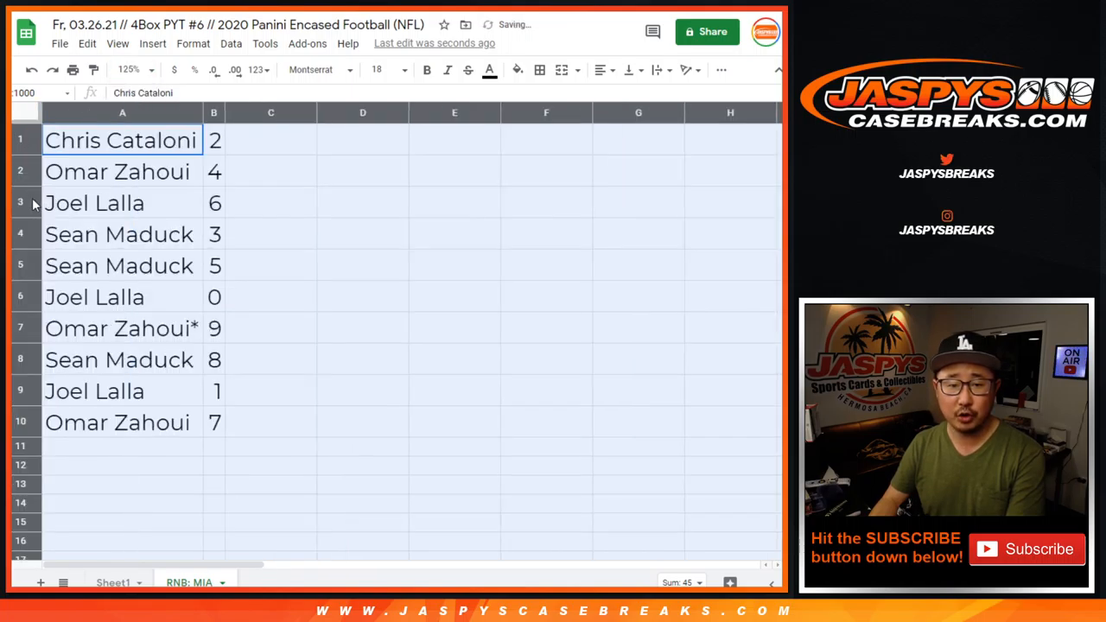
left_click(122, 297)
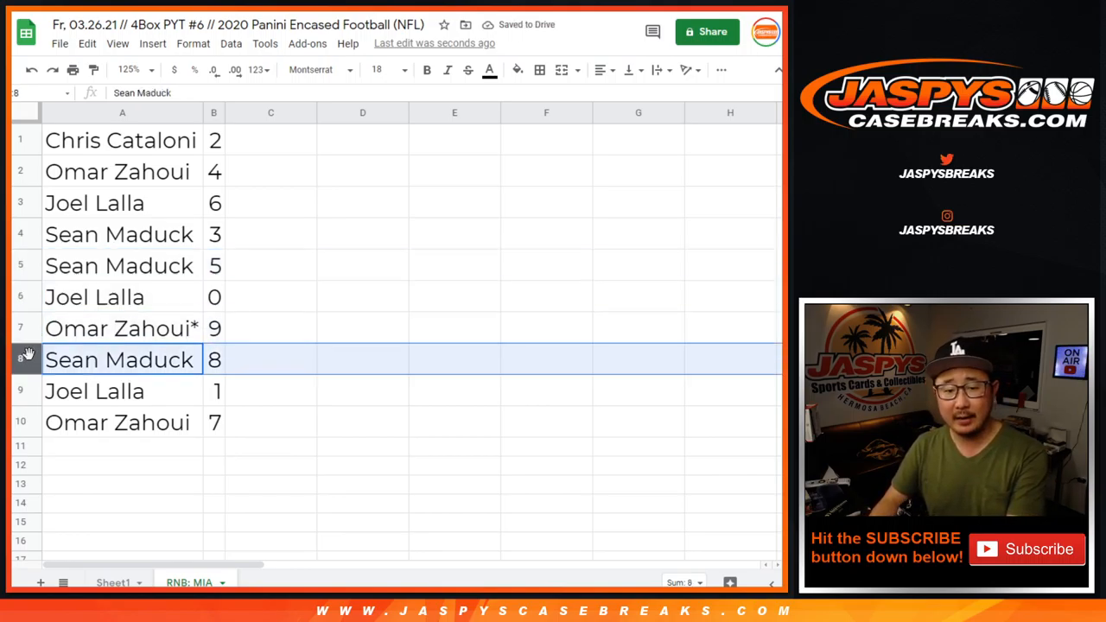
- Sort the name–digit pairs by column B ascending, from 0 to 9
left_click(122, 391)
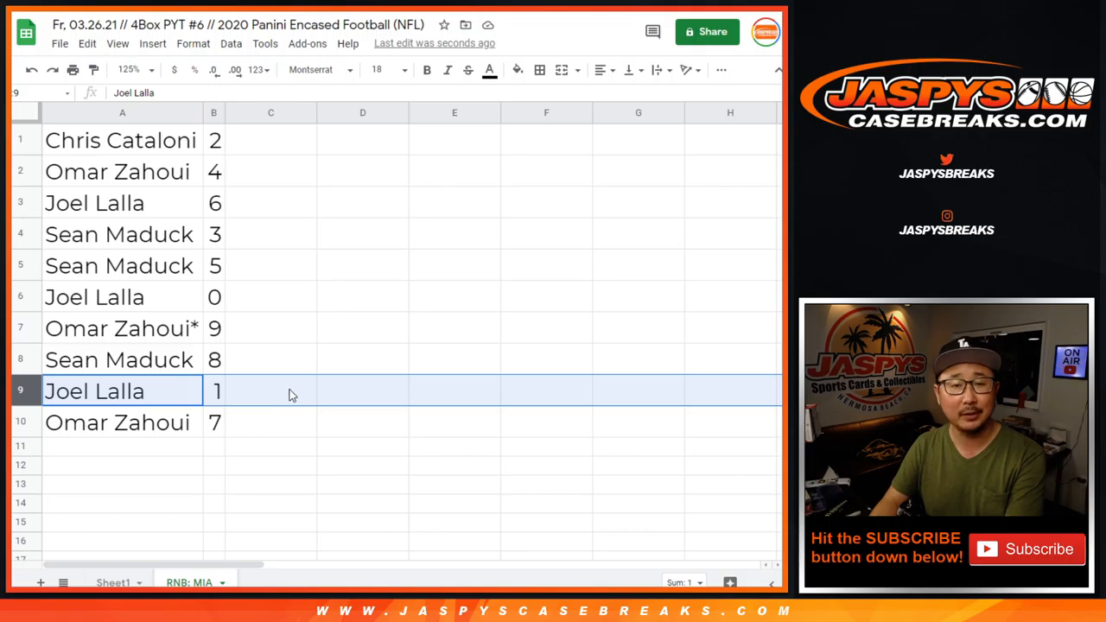
left_click(231, 43)
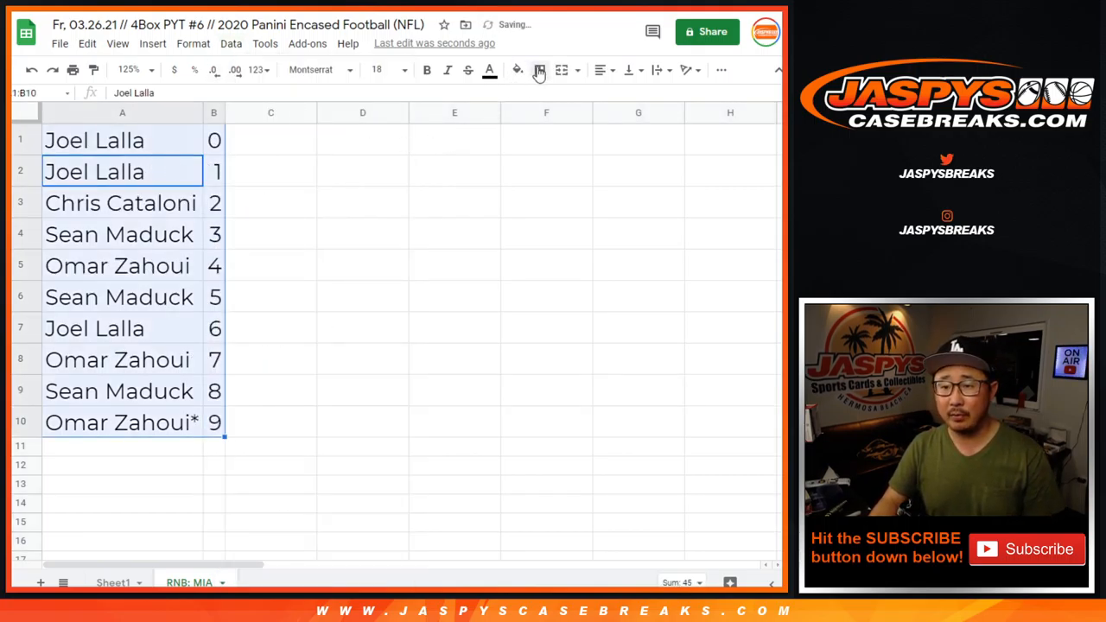
left_click(600, 70)
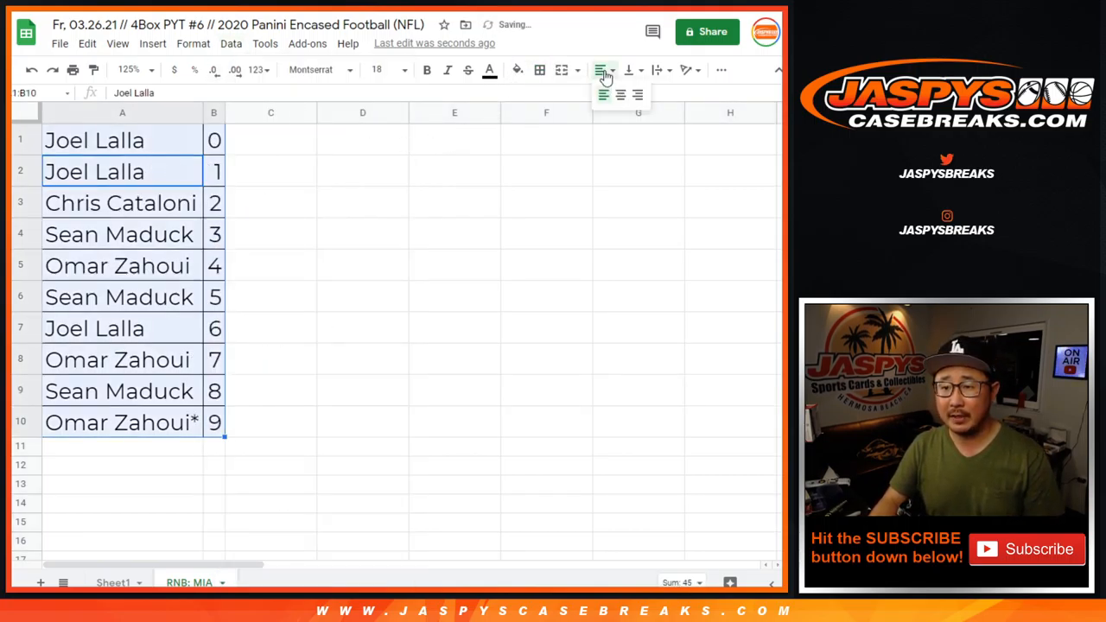